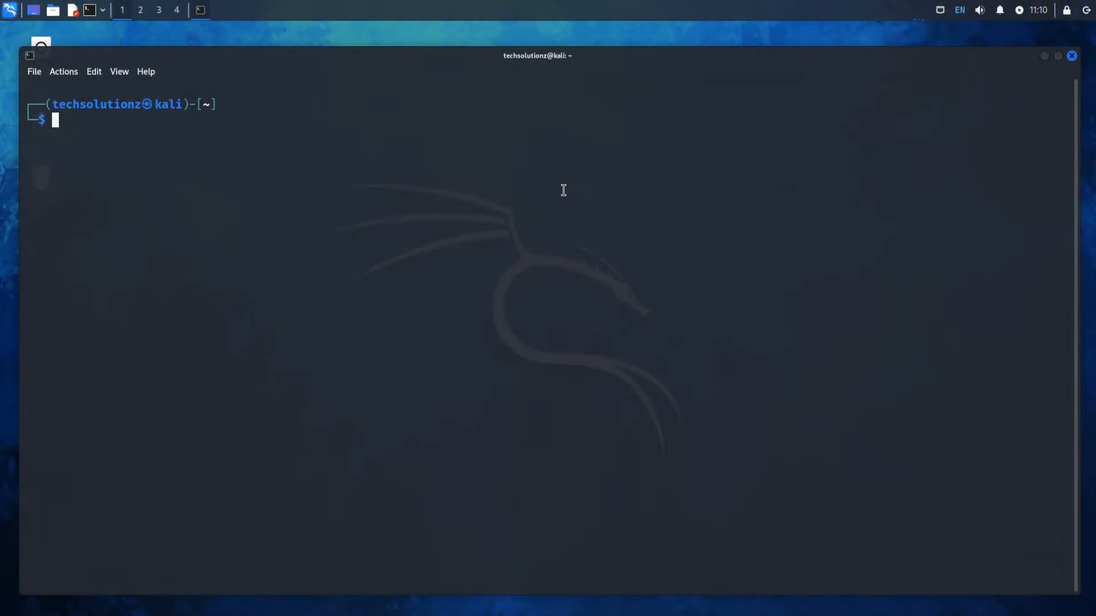
Run sudo apt update, which reports 47 upgradable packages and a non-free-firmware notice
text(sudo apt update)
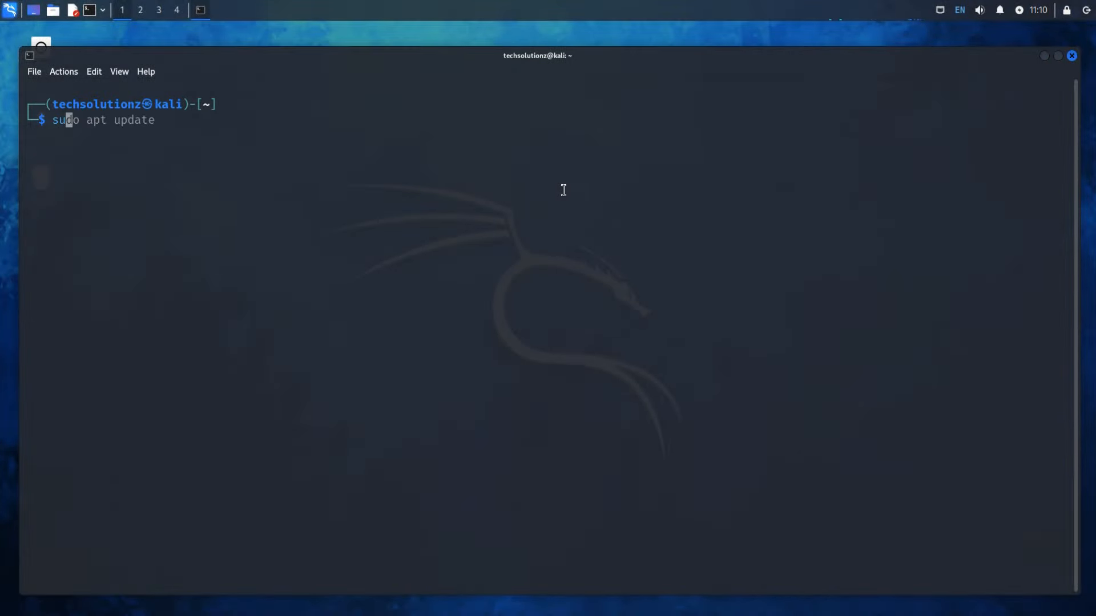
key(Return)
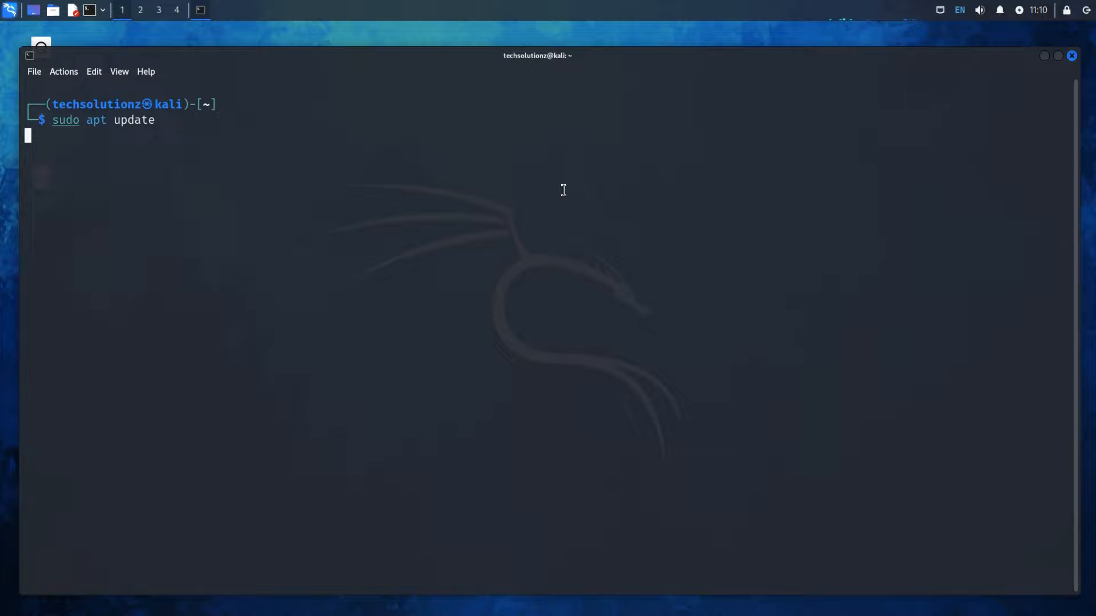
key(Return)
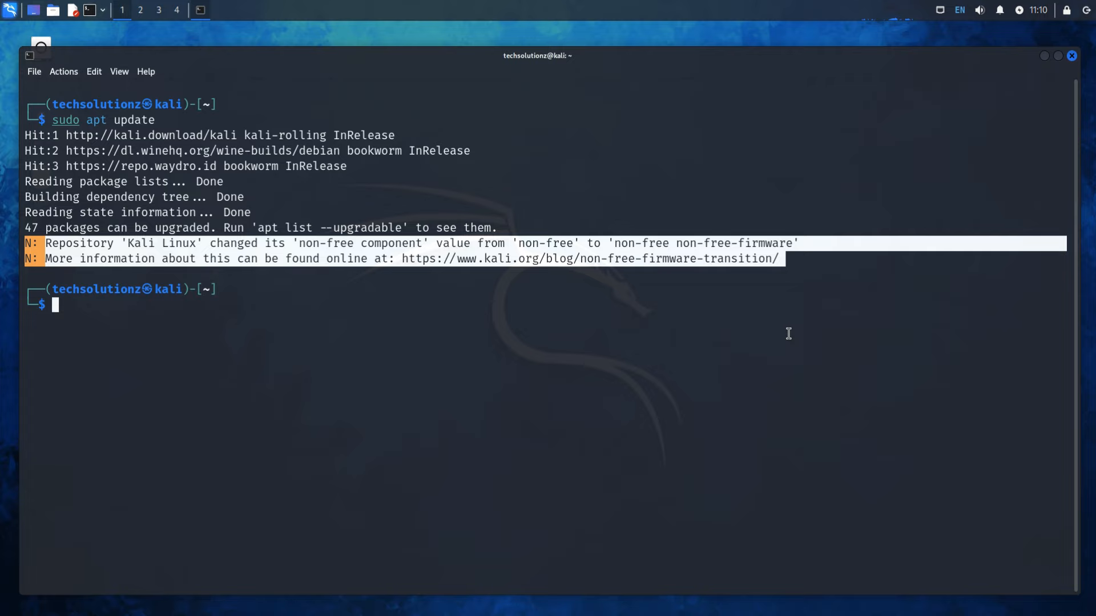
mouse_move(731, 331)
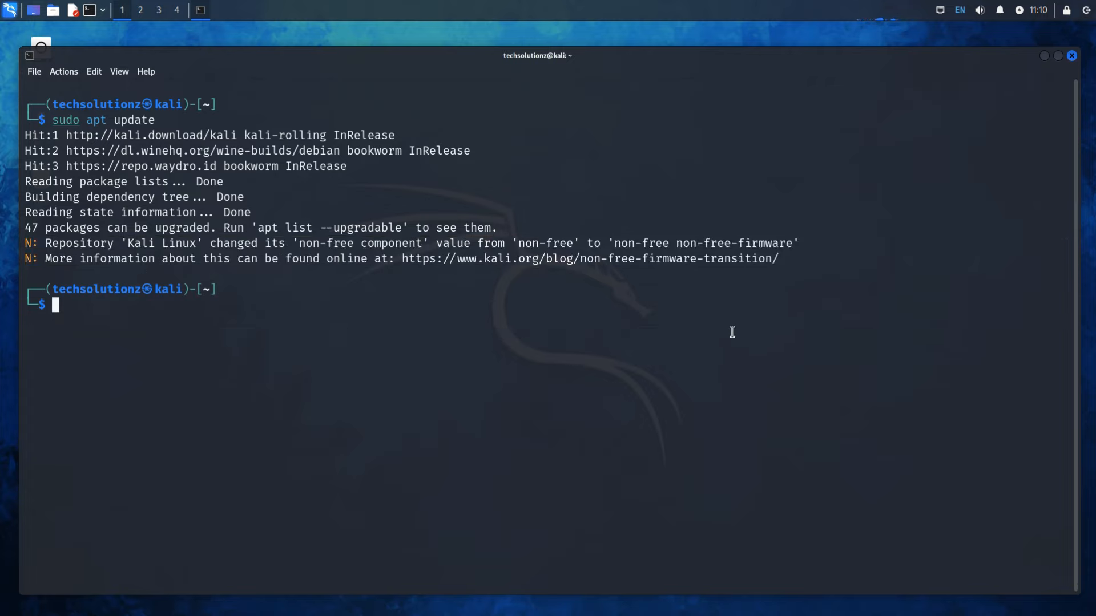
List /etc/apt, showing sources.list, its backup and sources.list.d, and mark sources.list
text(ls /et)
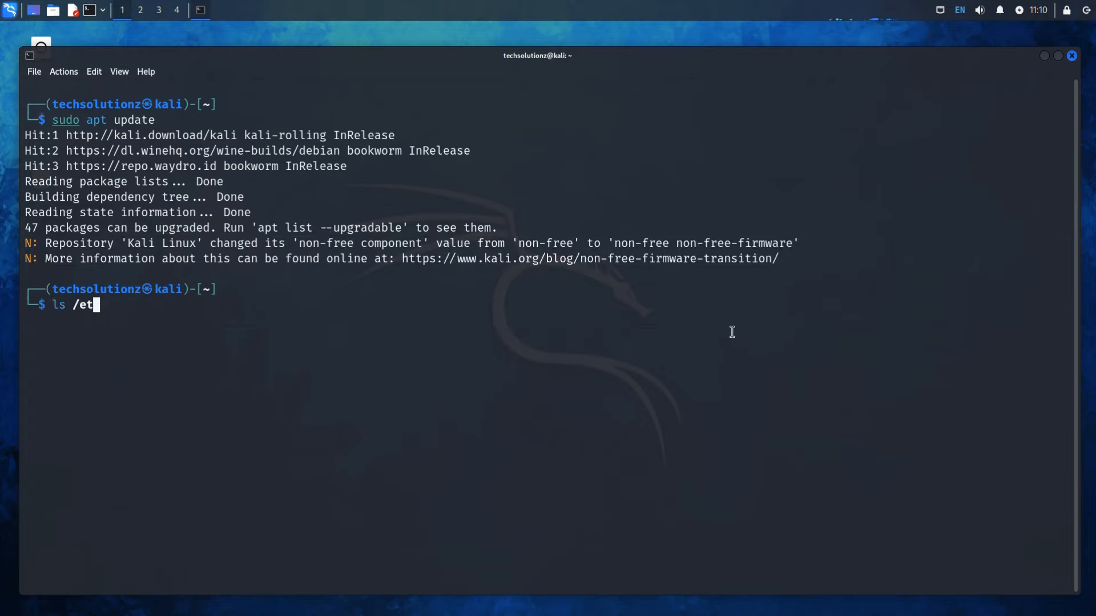
text(c/apt/)
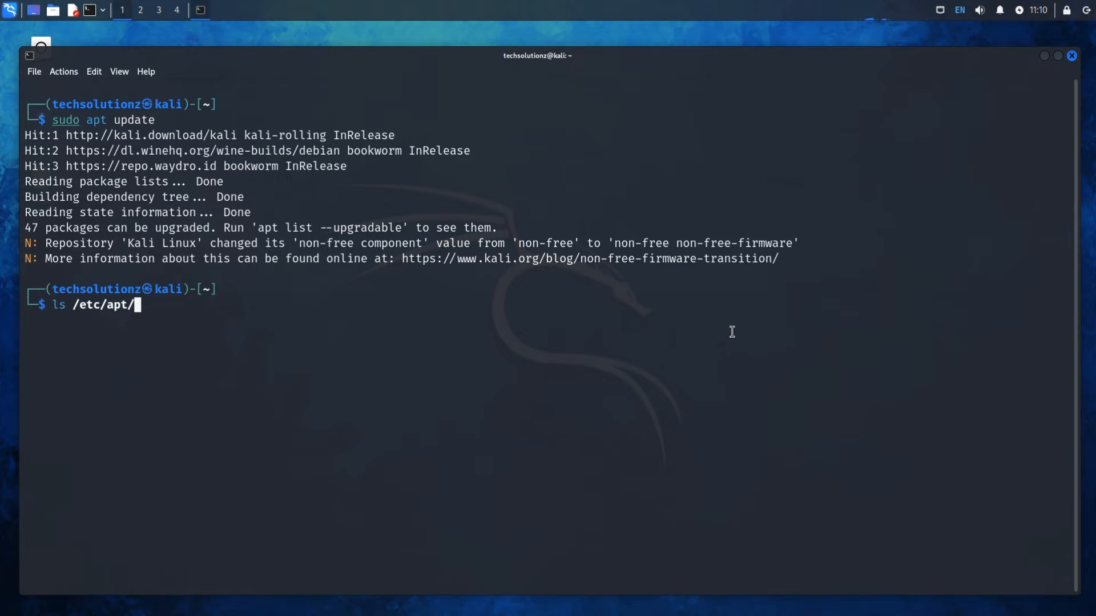
key(Return)
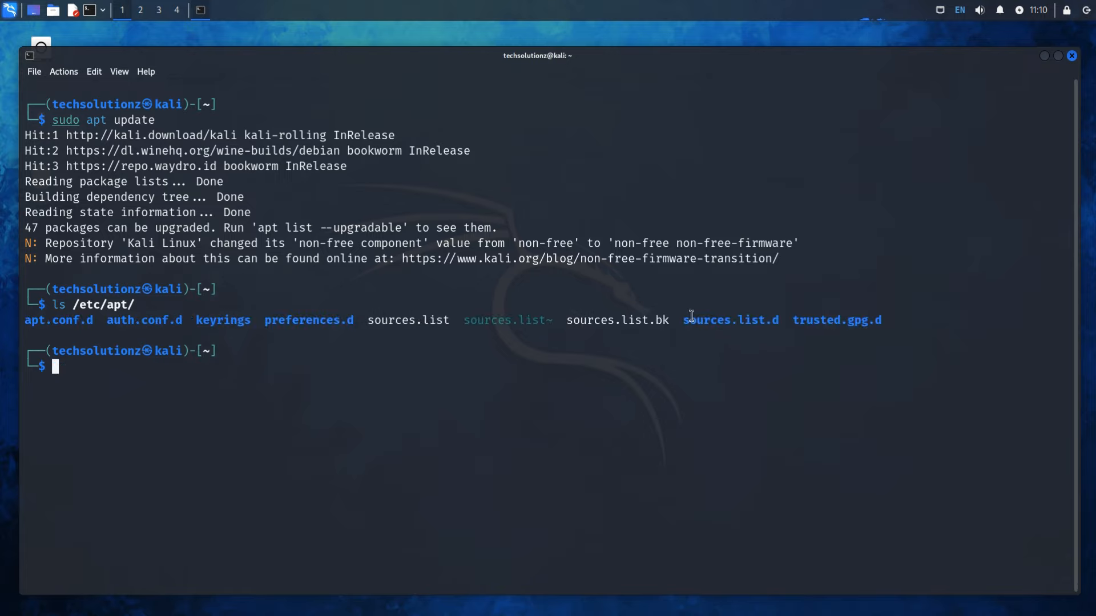
double_click(408, 320)
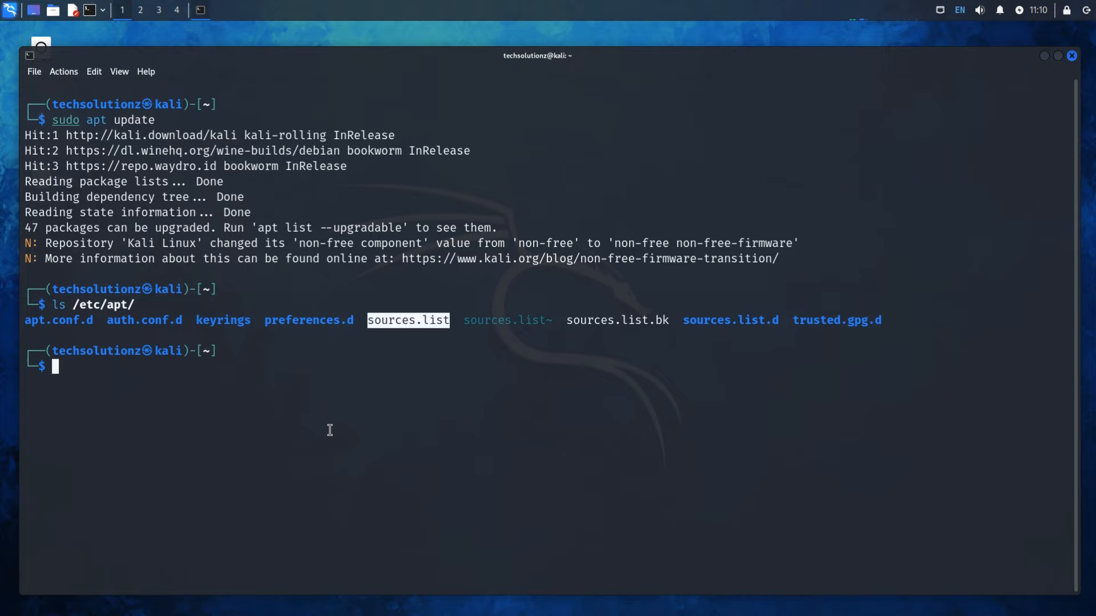
key(Up)
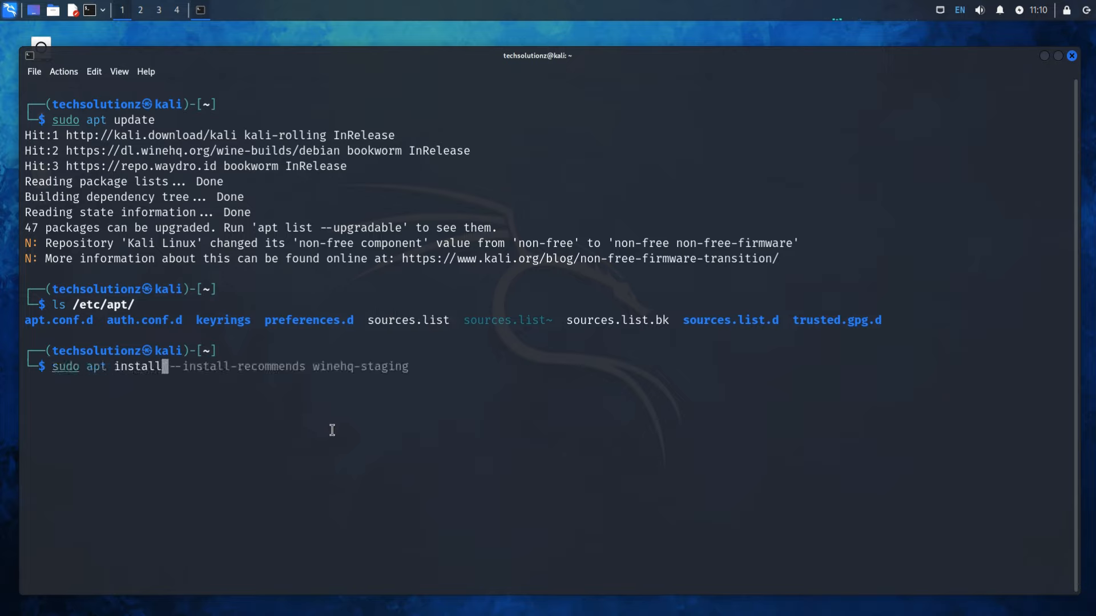
Run sudo apt install nano, which reports nano is already the newest version
text( nano)
key(Return)
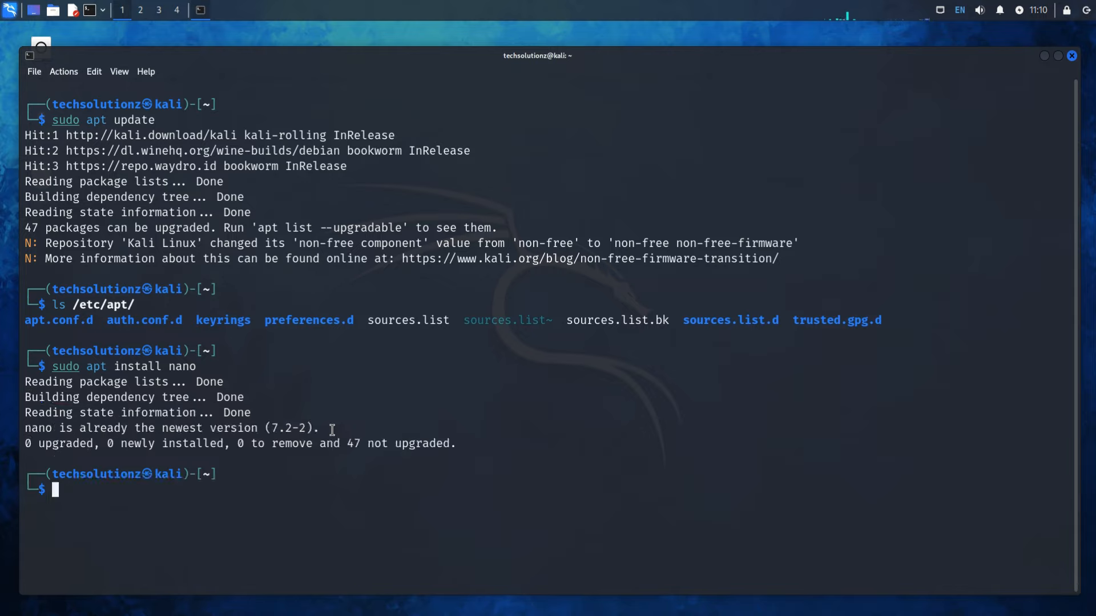
key(Up)
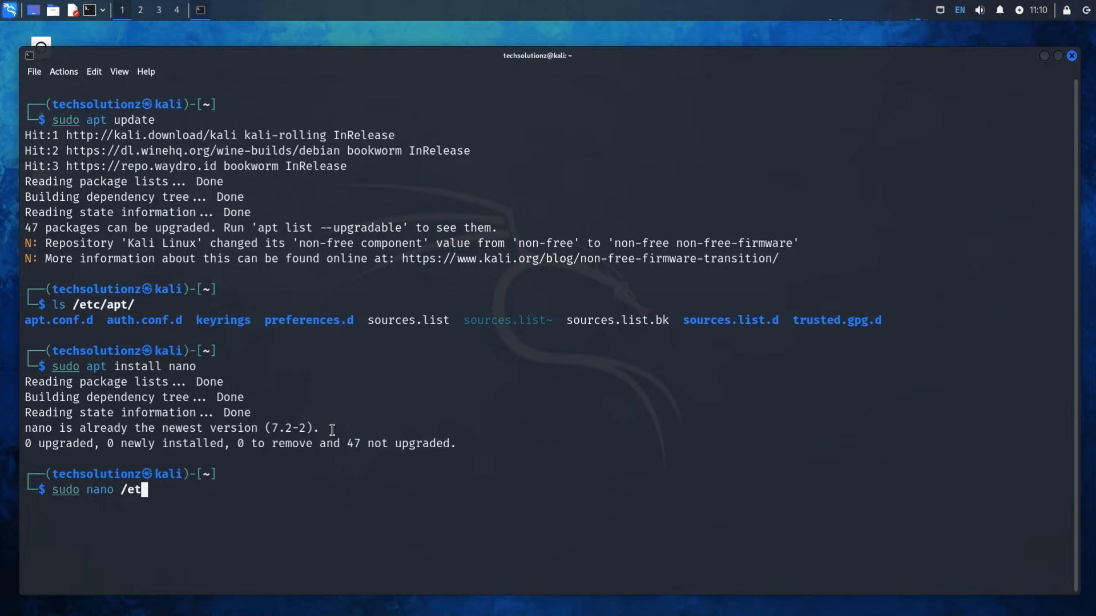
Open /etc/apt/sources.list in nano with sudo, showing the kali-rolling repository lines
text(c/apt/s)
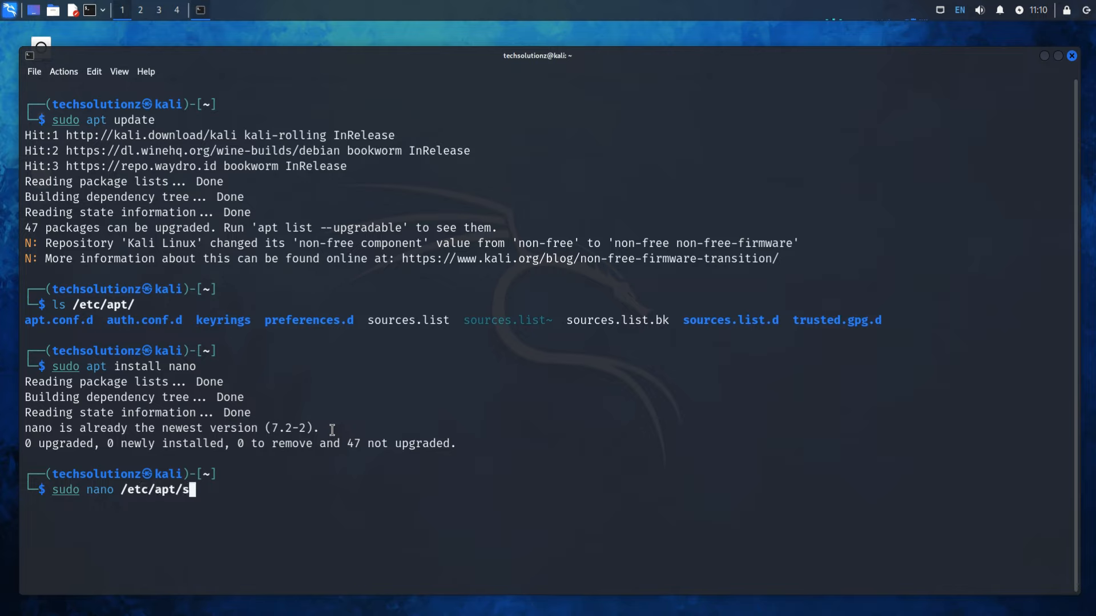
text(ources)
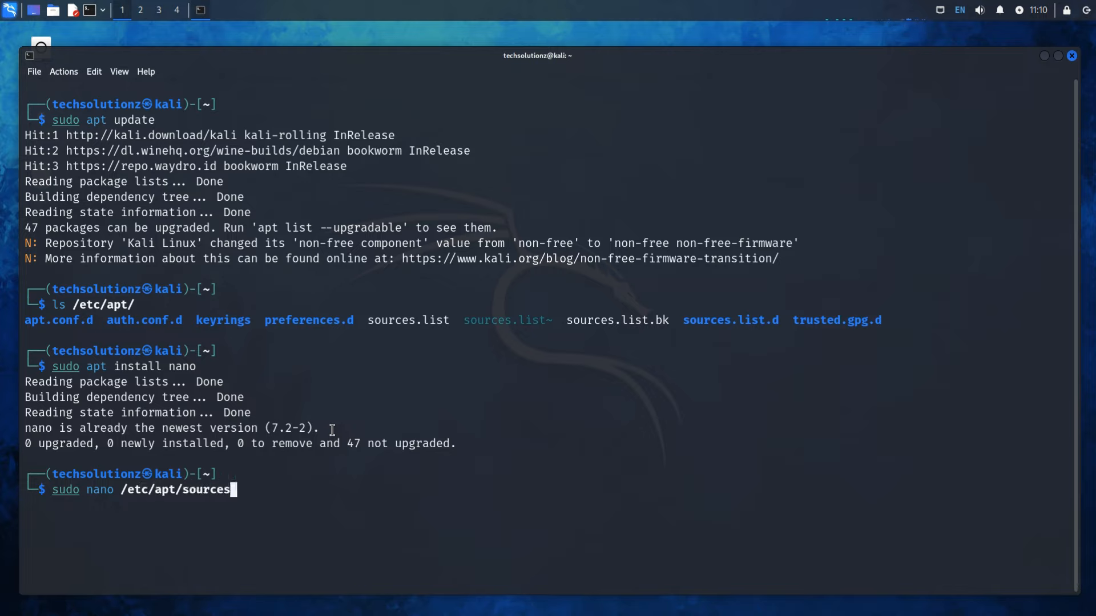
text(.lis)
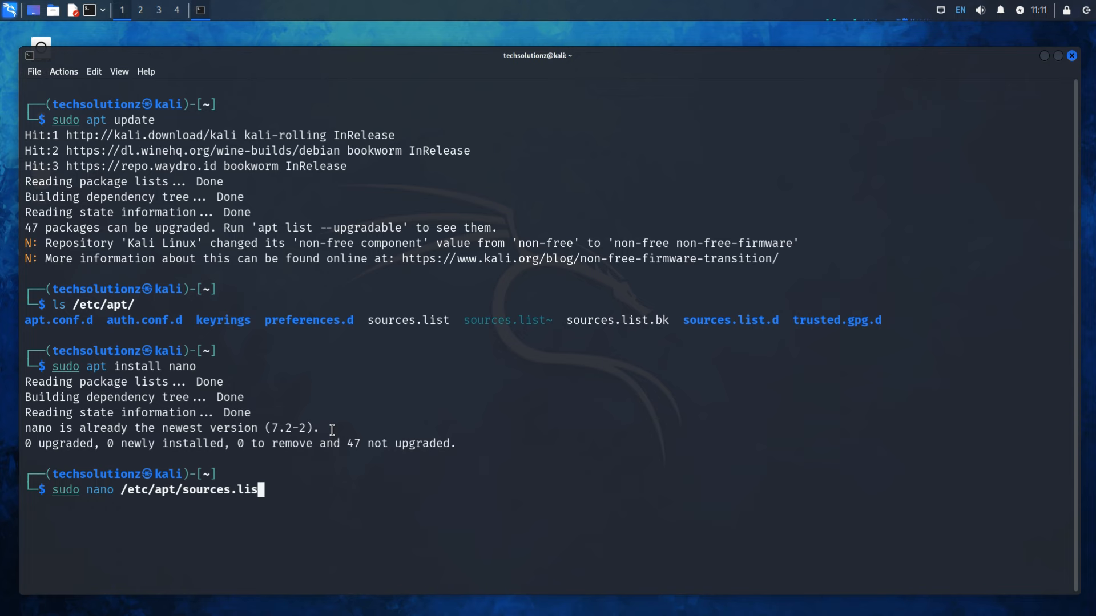
key(Return)
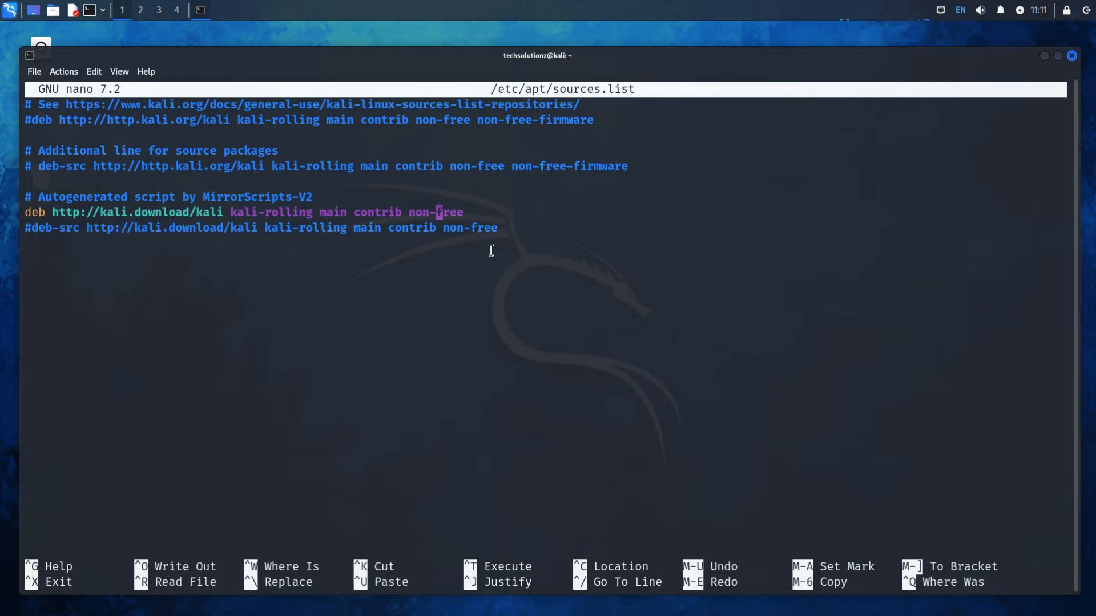
Paste non-free-firmware onto the end of the kali-rolling deb line and save sources.list
right_click(489, 250)
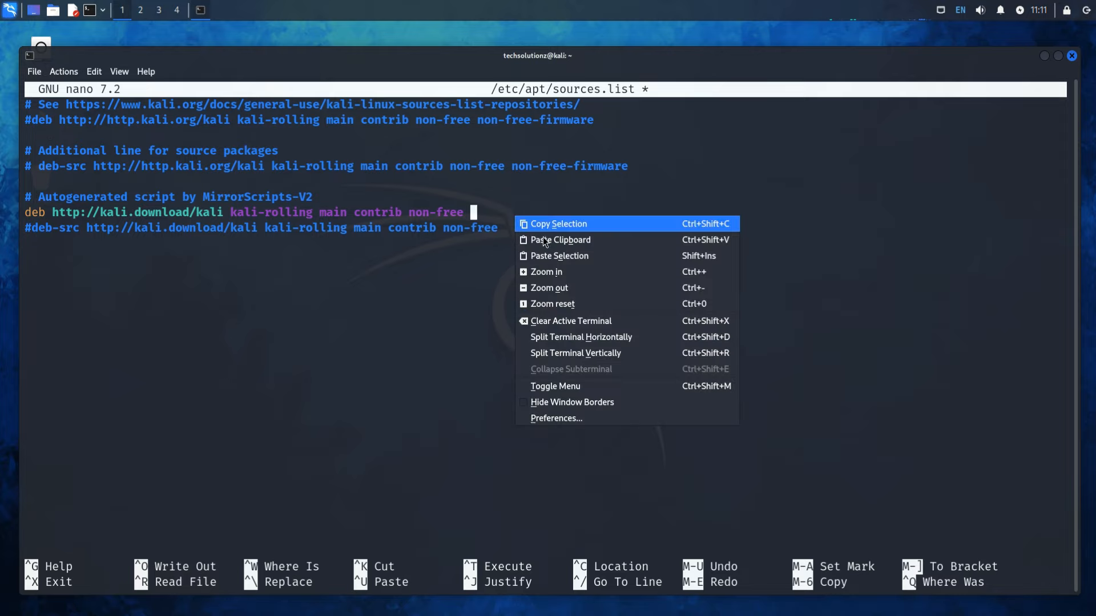
click(560, 240)
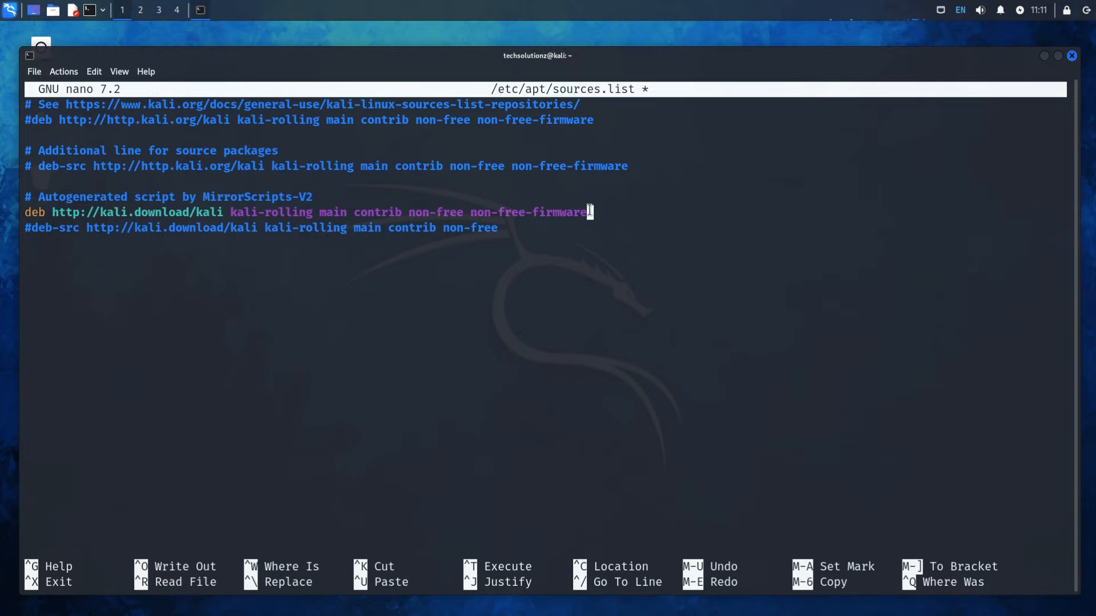
double_click(528, 212)
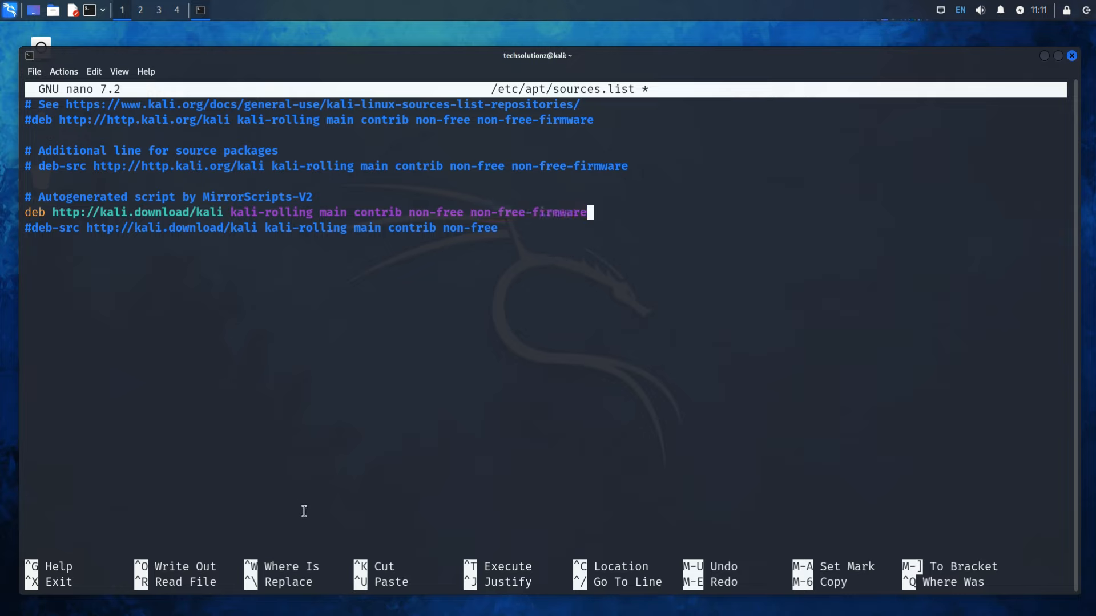
key(ctrl+o)
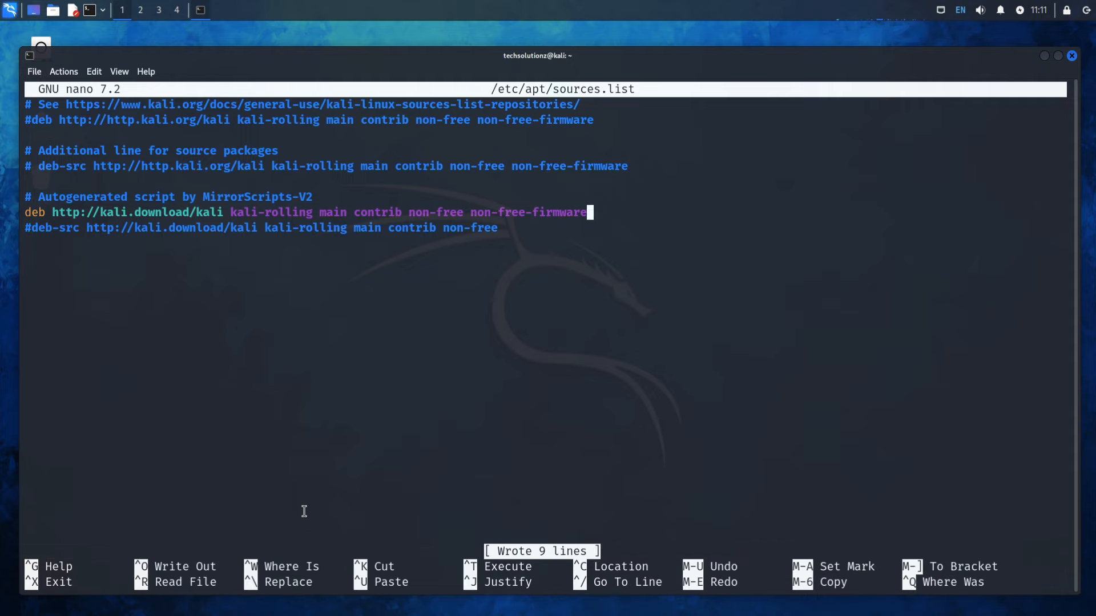
text(clear)
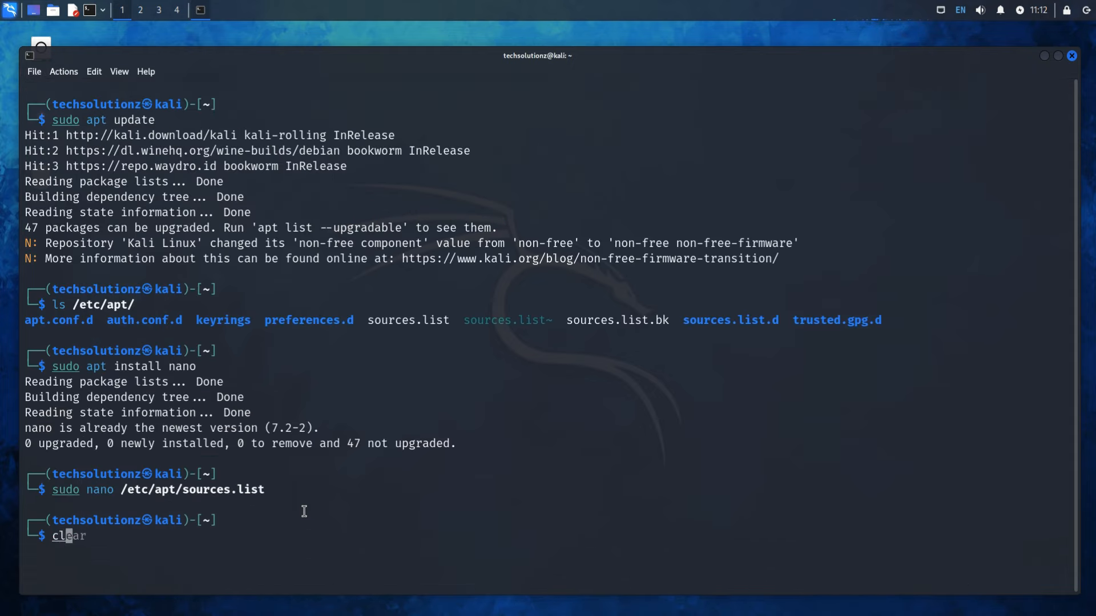
Clear the screen, rerun sudo apt update showing 61 upgradable packages, and start sudo apt upgrade
key(Return)
text(sudo apt upda)
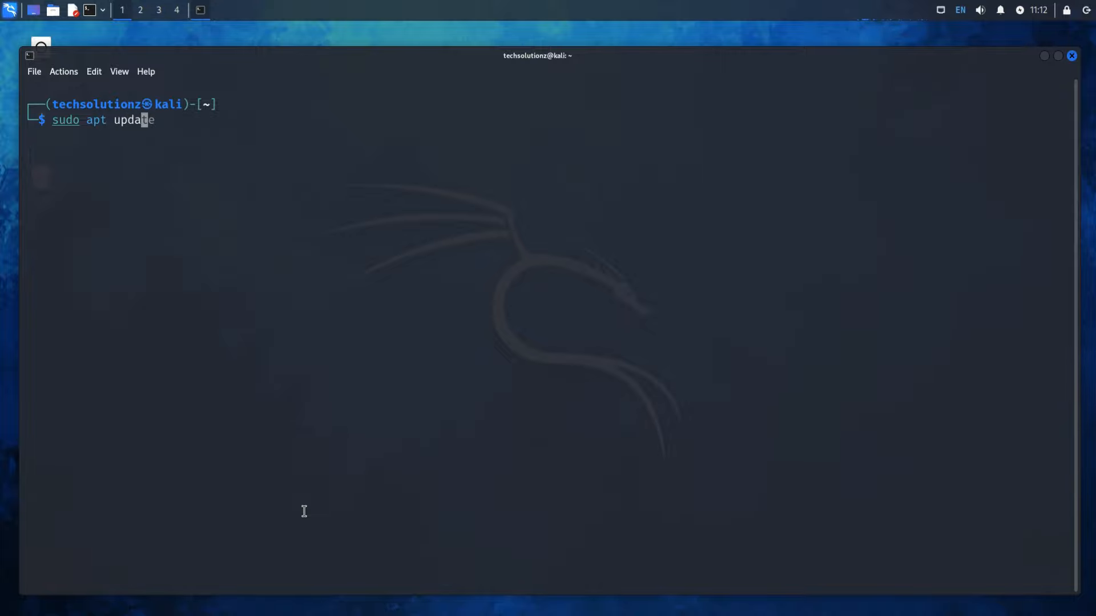
key(Return)
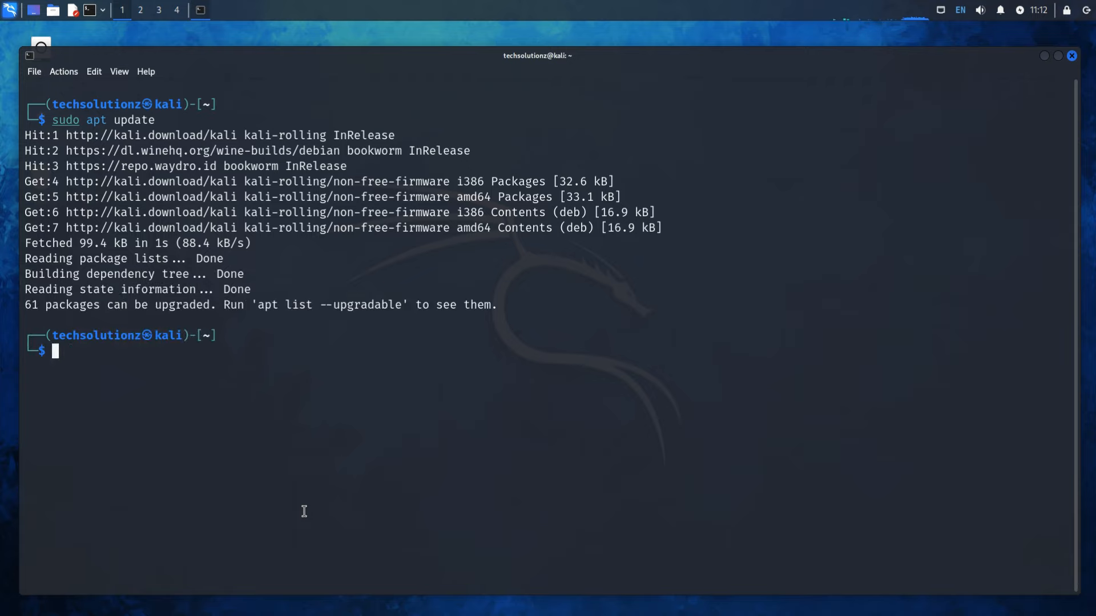
mouse_move(76, 311)
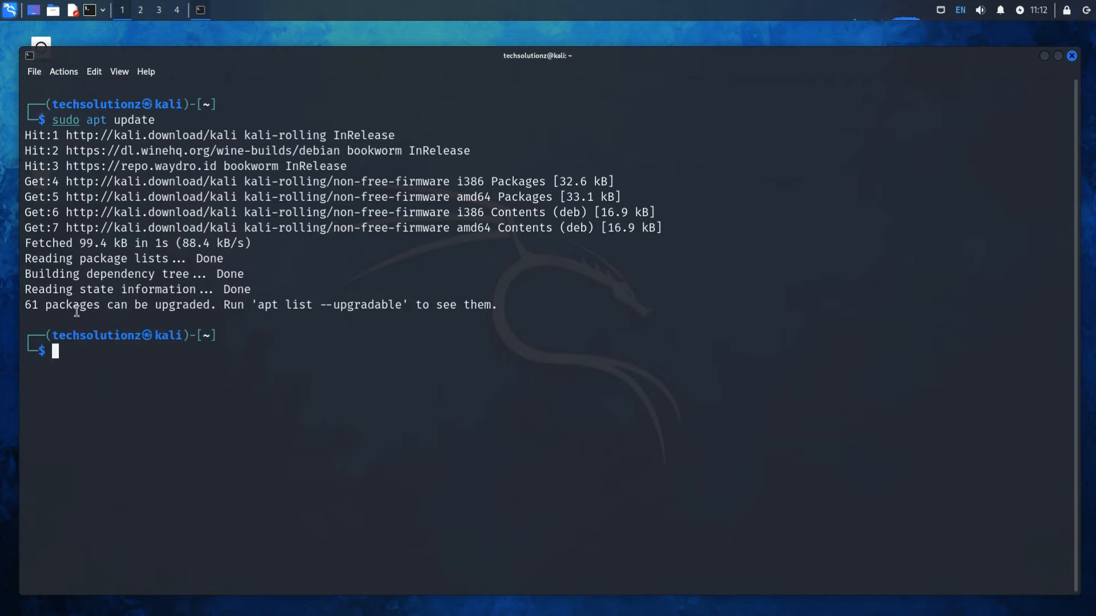
mouse_move(71, 320)
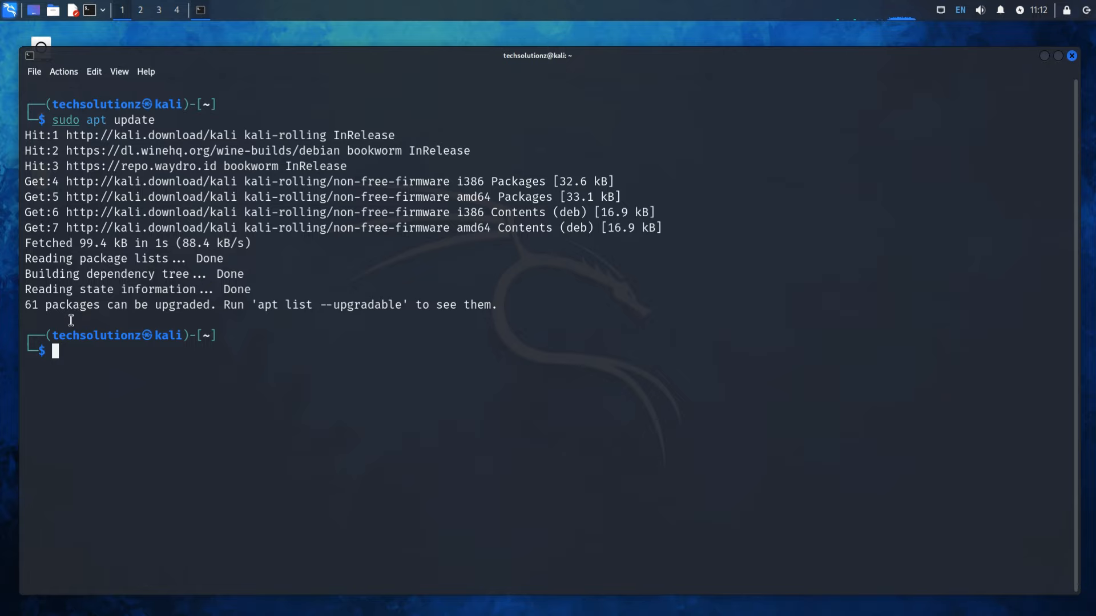
mouse_move(226, 425)
text(sudo apt u)
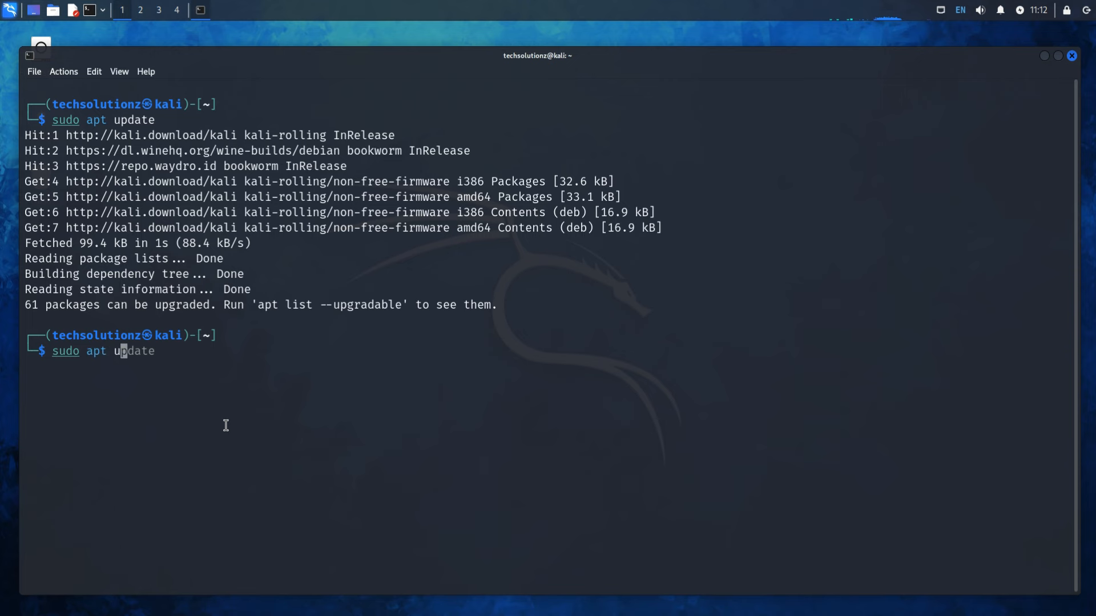
key(Return)
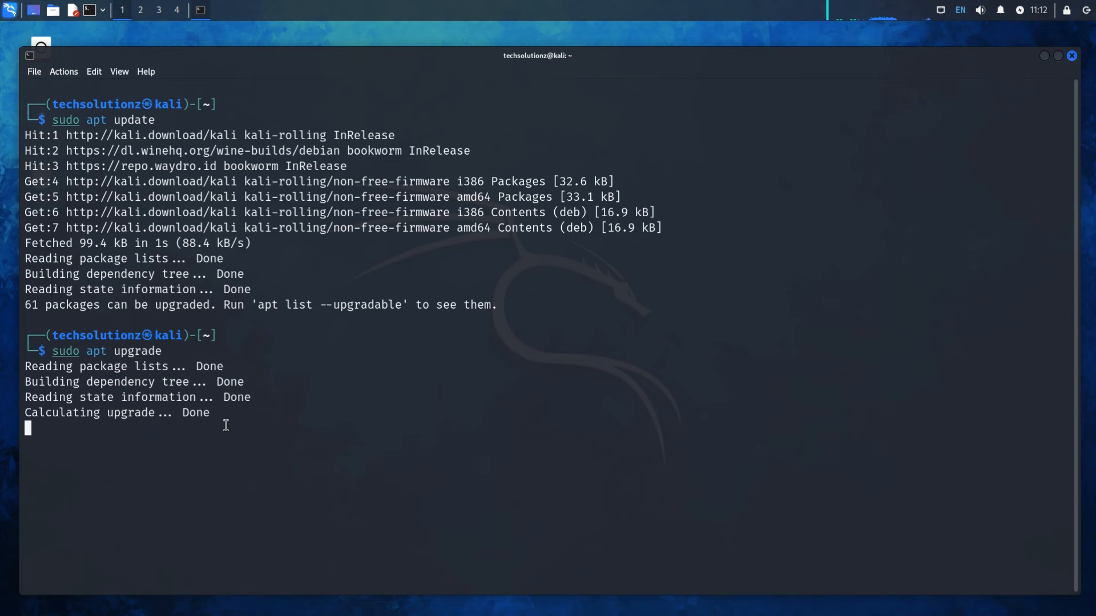